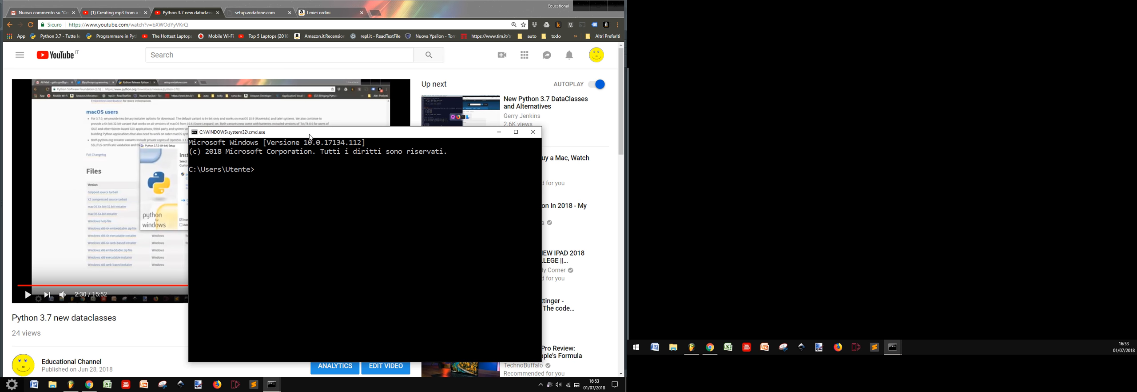
# Step: Start Python 3.7 with py -3.7 and Anaconda's python, exiting each with exit()
pyautogui.write('pytho')
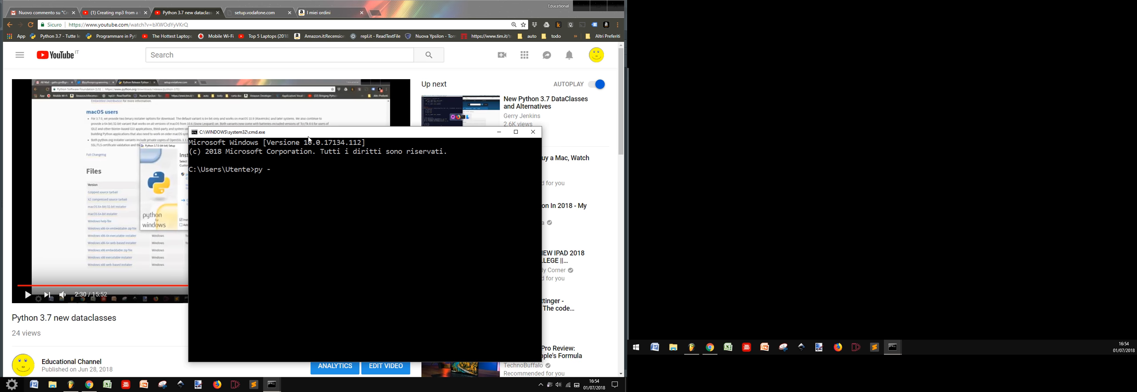
pyautogui.write('3.7')
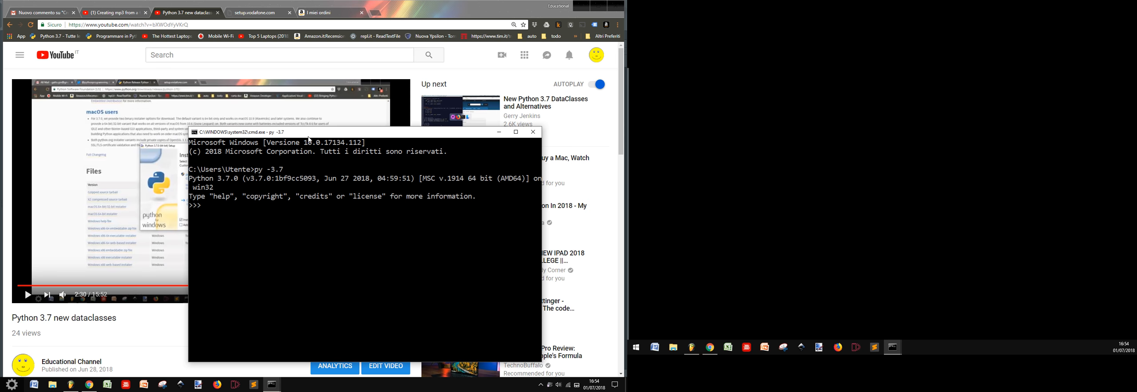
pyautogui.write('exit()')
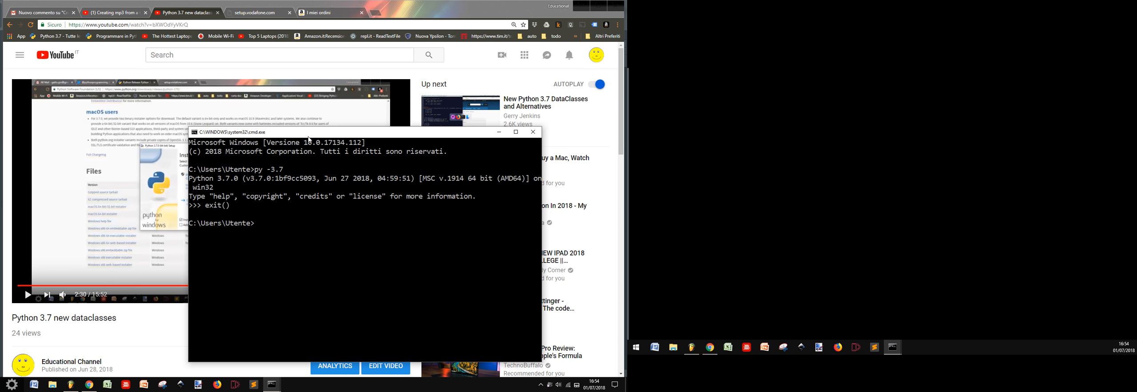
pyautogui.write('python')
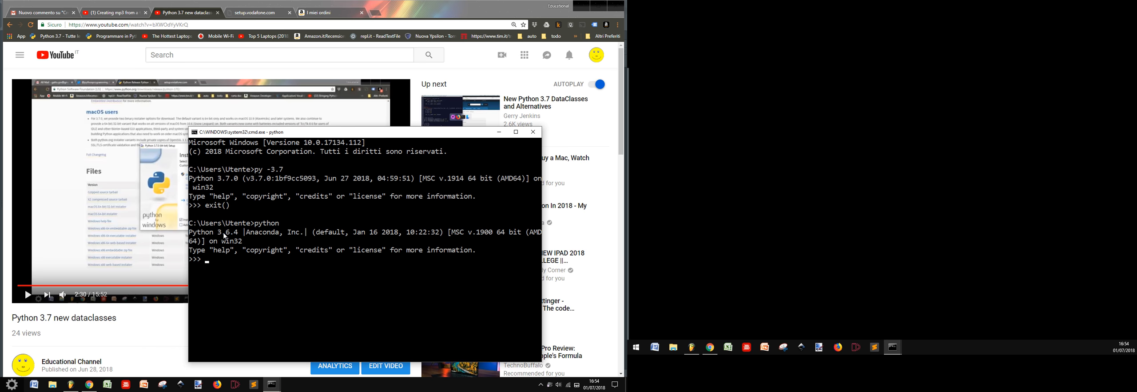
pyautogui.moveTo(232, 214)
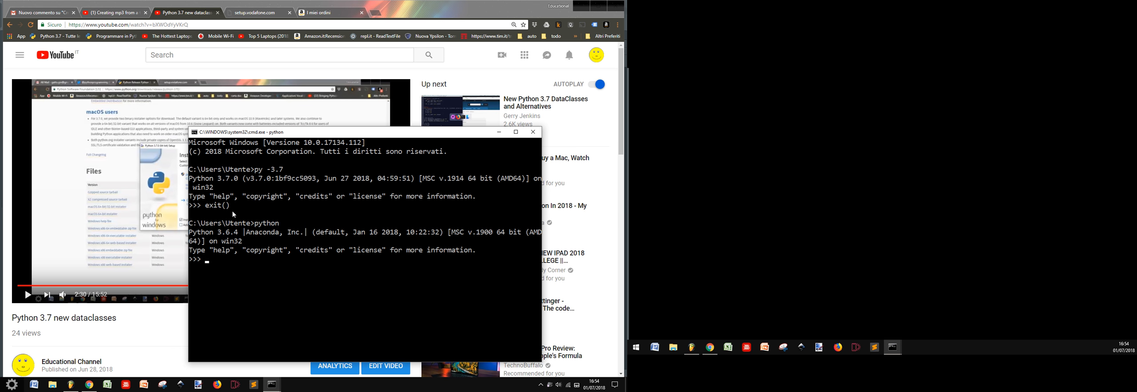
pyautogui.write('exit(')
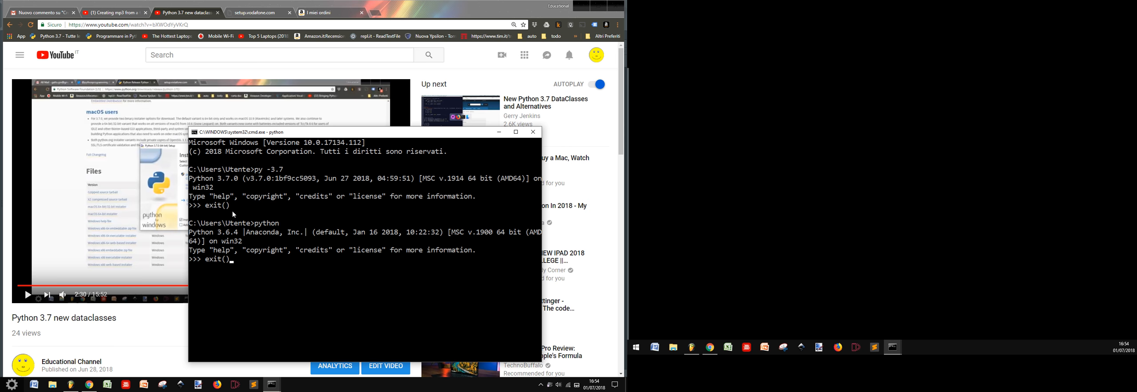
# Step: Reopen Python 3.7 and import gtts, getting a ModuleNotFoundError
pyautogui.write('py -3.7')
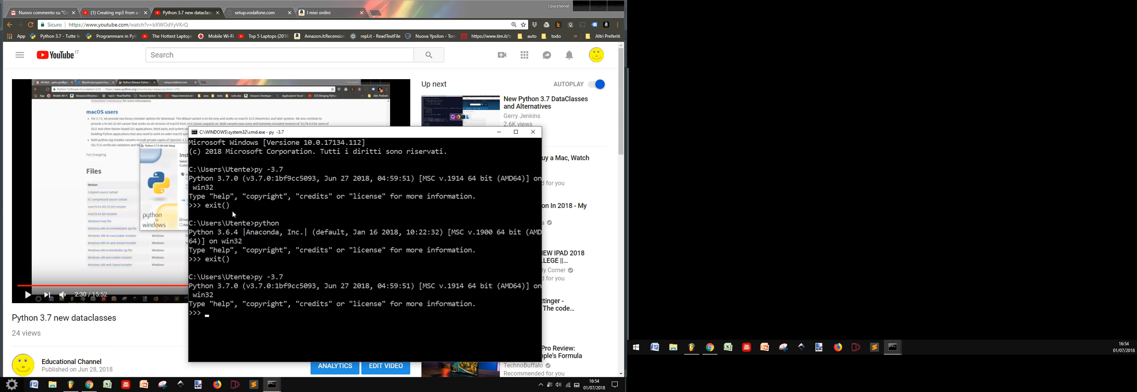
pyautogui.write('import')
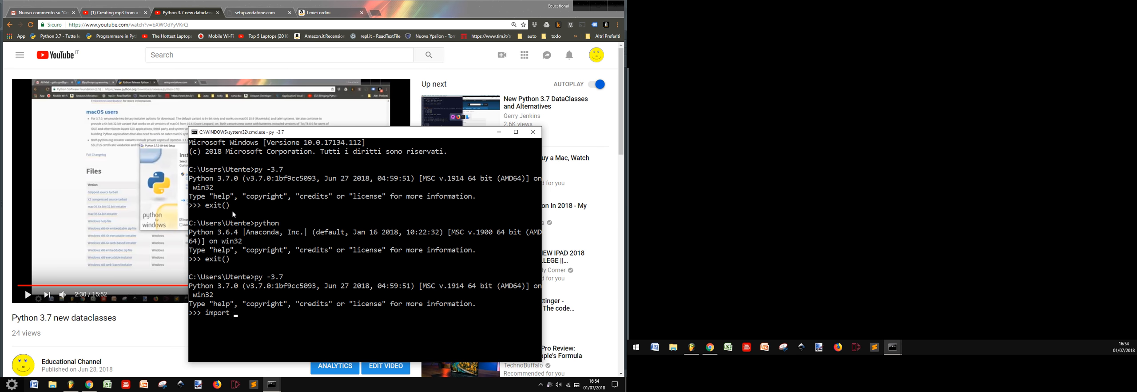
pyautogui.write('gtts')
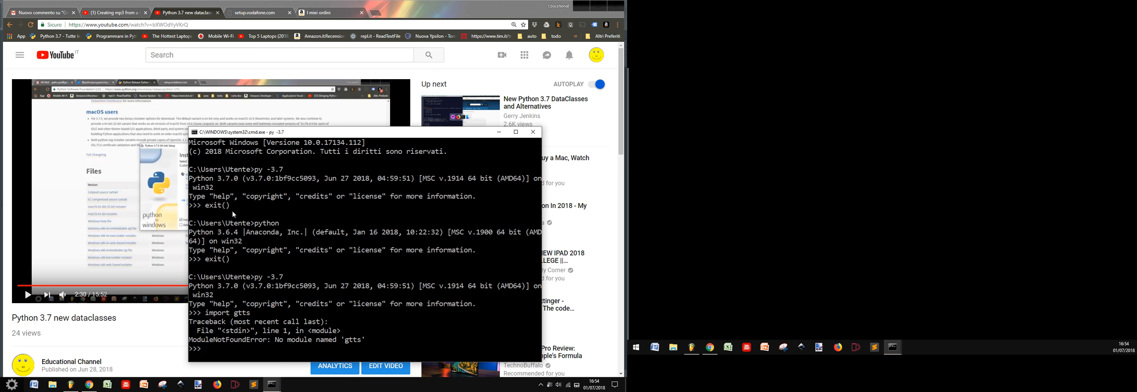
# Step: Leave the Python session with exit() while the YouTube installer tutorial comes to the front
pyautogui.write('exit()')
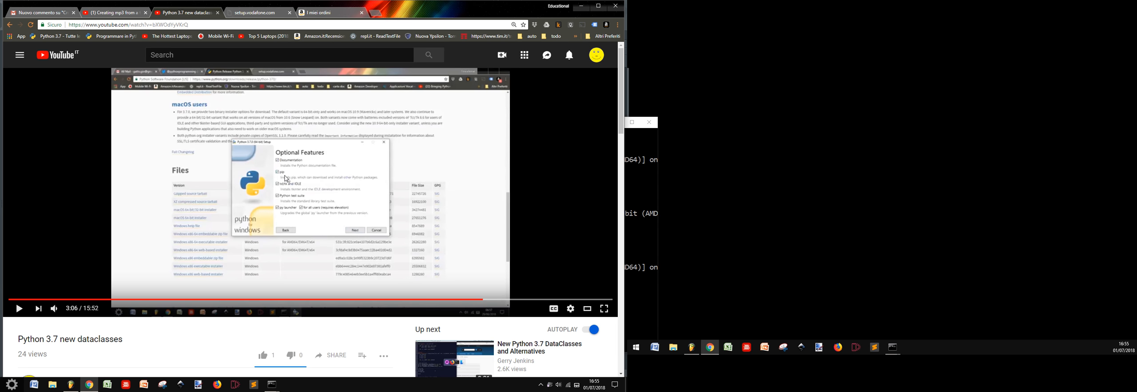
pyautogui.moveTo(300, 216)
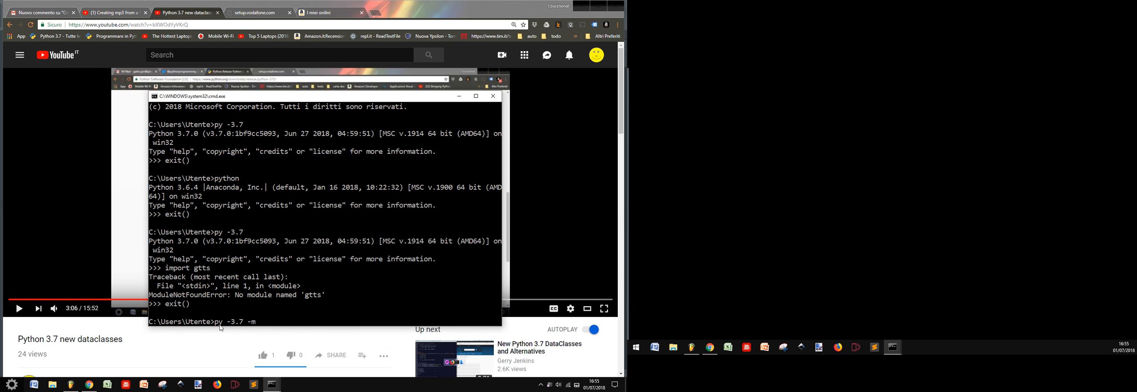
# Step: Draft a pip install gtts command, discard it unrun, and begin a new py - command
pyautogui.press('BackSpace')
pyautogui.write('pip')
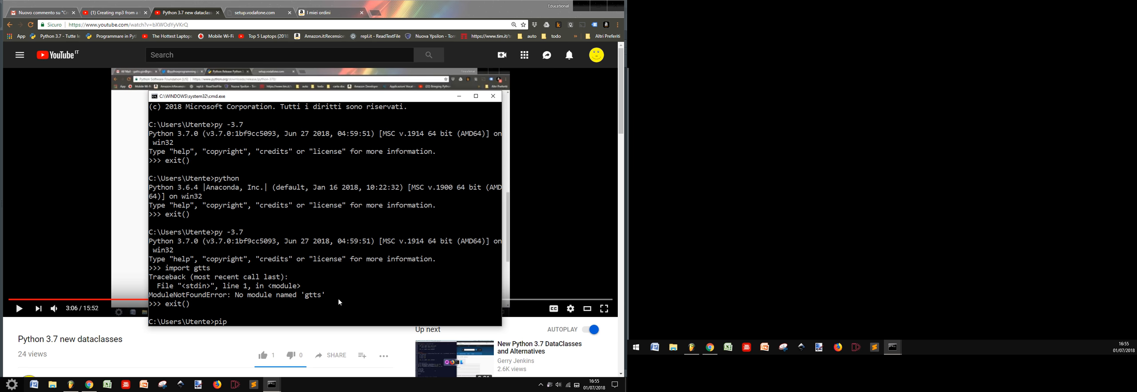
pyautogui.write('i')
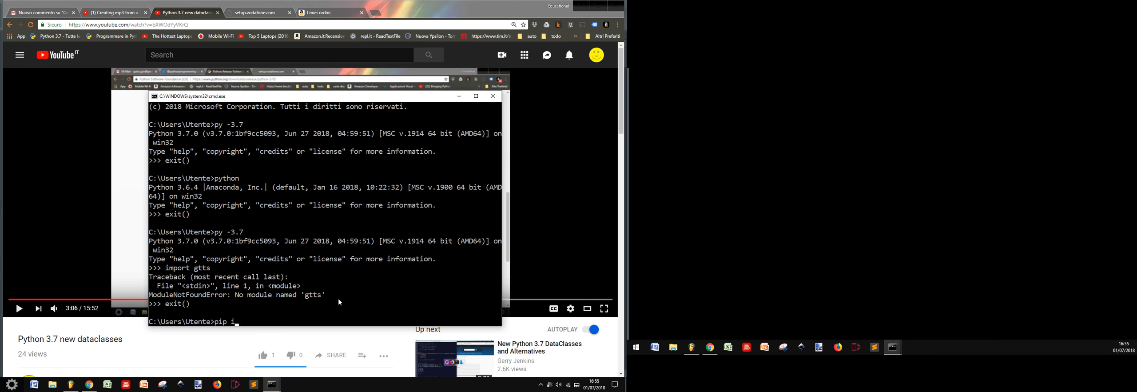
pyautogui.write('nstall g')
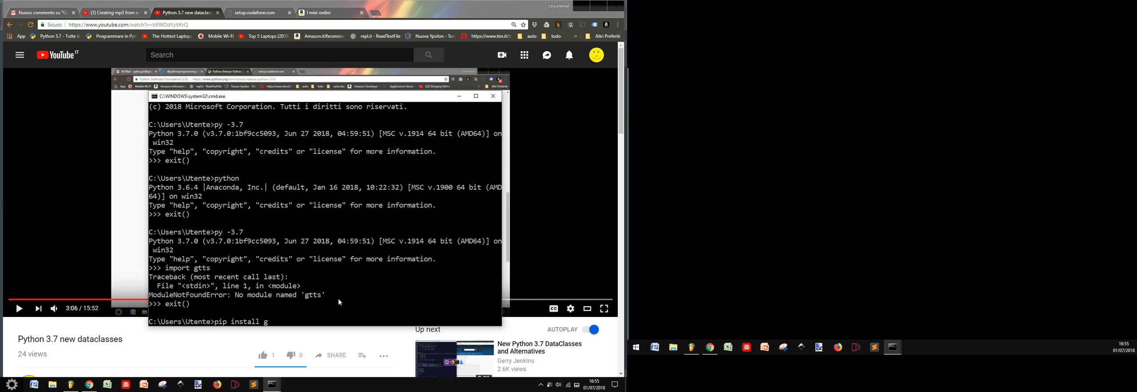
pyautogui.write('tts')
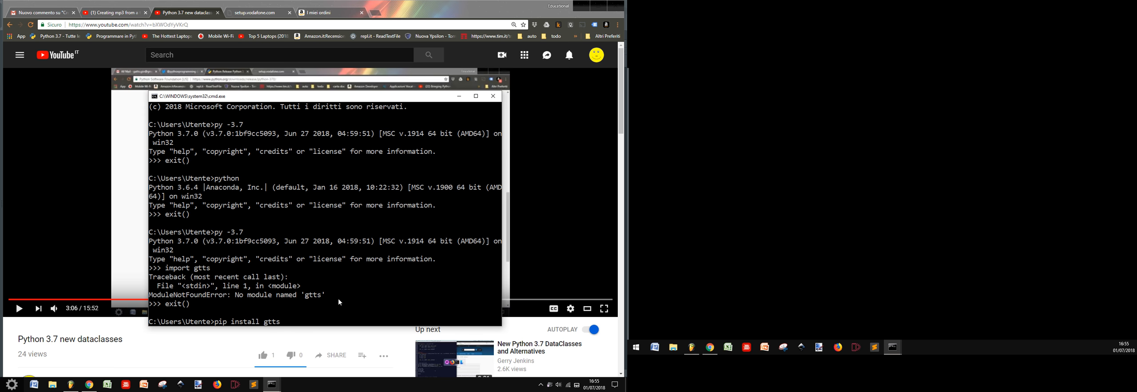
pyautogui.press('Backspace')
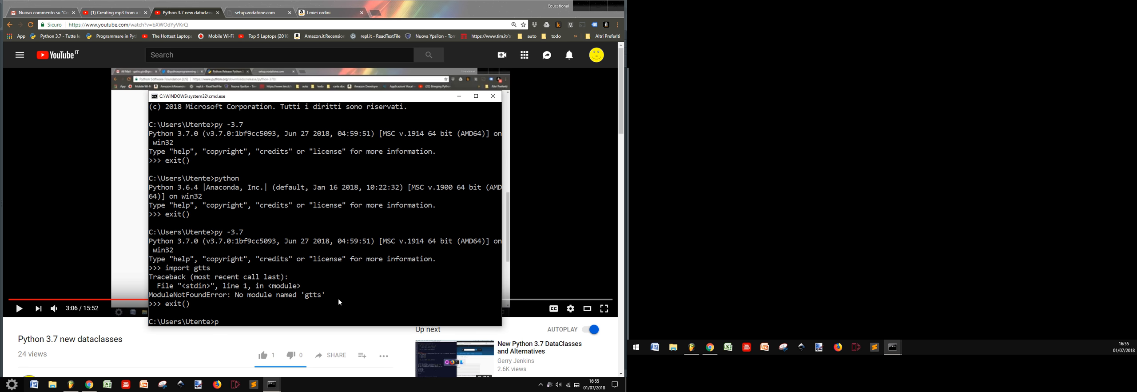
pyautogui.write('y')
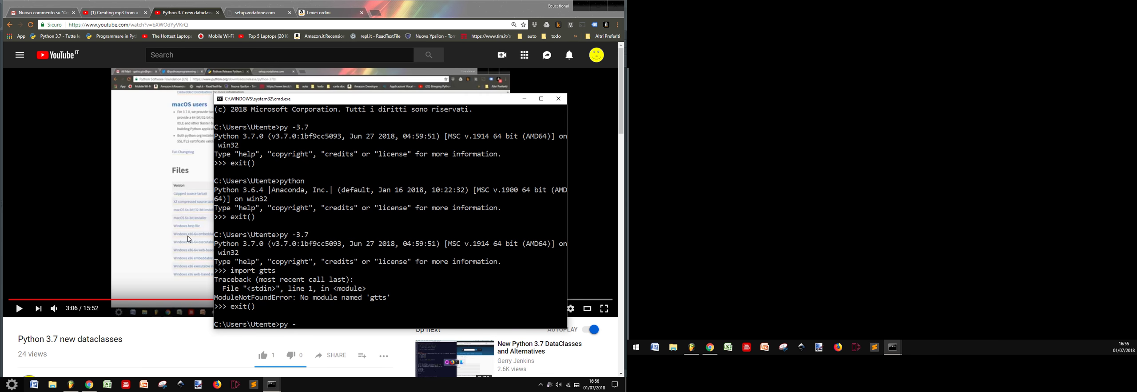
# Step: Run py -3.7 -m pip install gtts, installing gtts 2.0.1 and its dependencies
pyautogui.write('-3.7 -m pi')
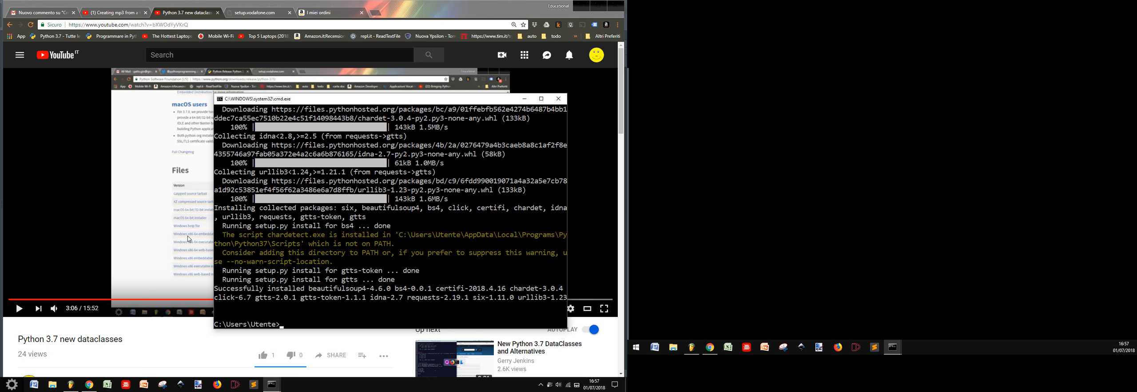
# Step: Start Python 3.7 with py -3.7 and import gtts without error
pyautogui.write('p')
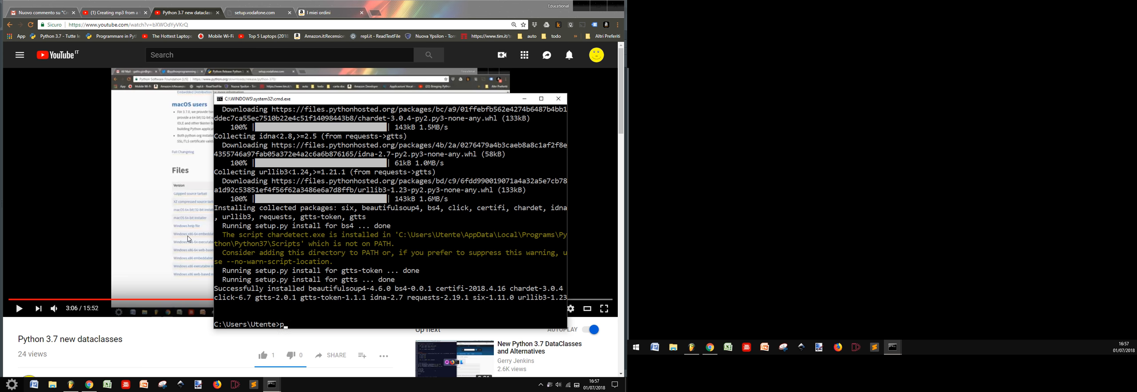
pyautogui.write('y')
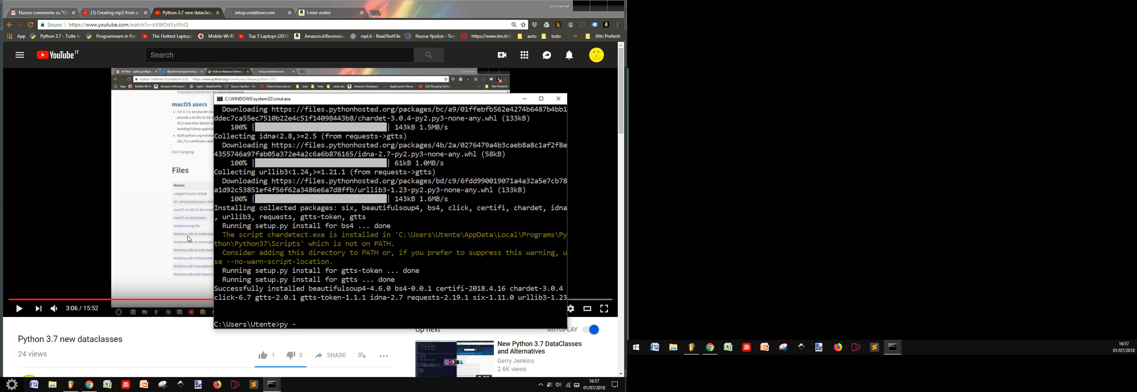
pyautogui.write('-3.7')
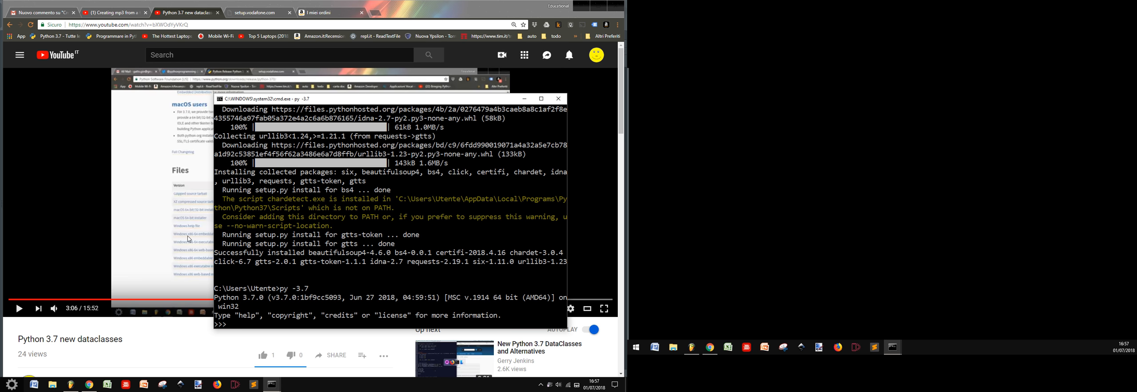
pyautogui.write('import')
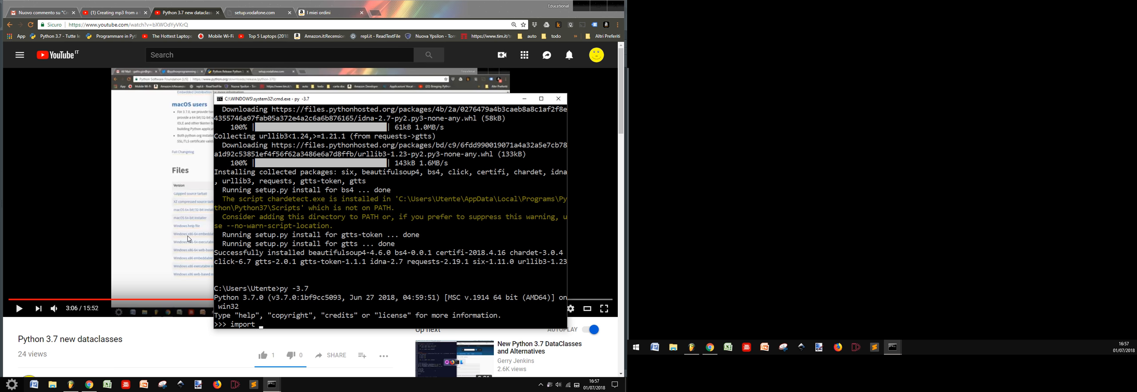
pyautogui.write('g')
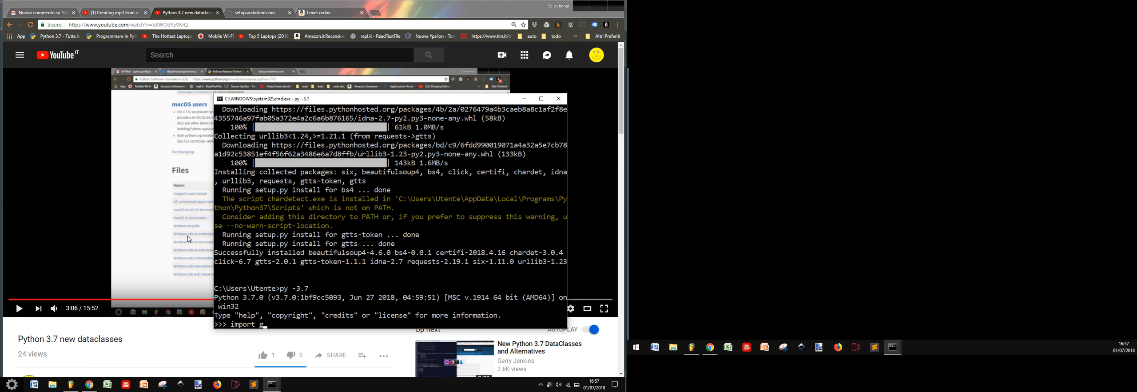
pyautogui.write('tts')
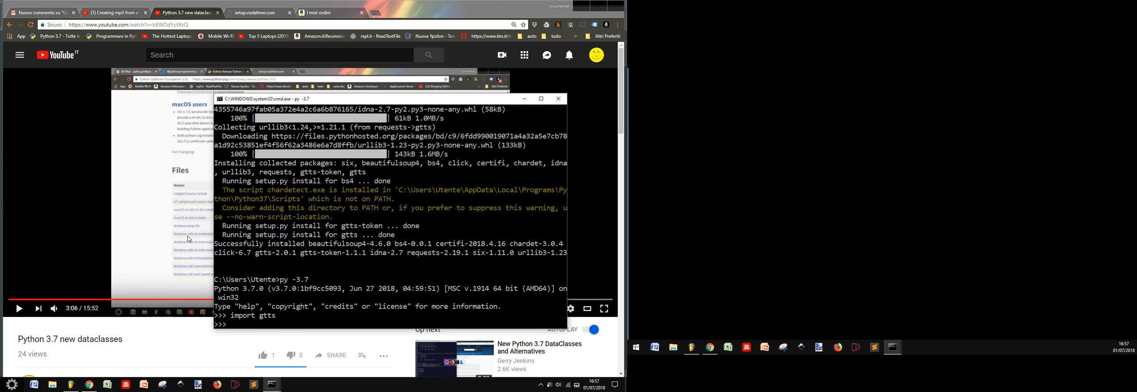
# Step: Run from gtts import gTTS in the Python session
pyautogui.write('from')
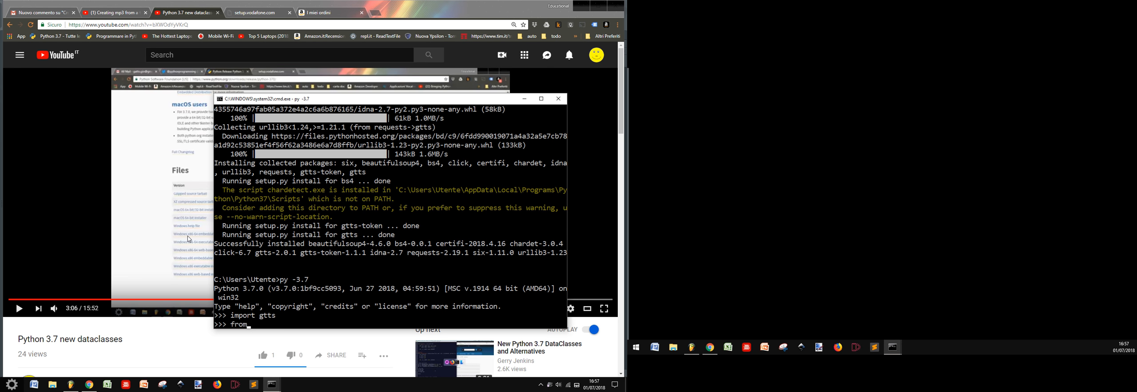
pyautogui.write('import')
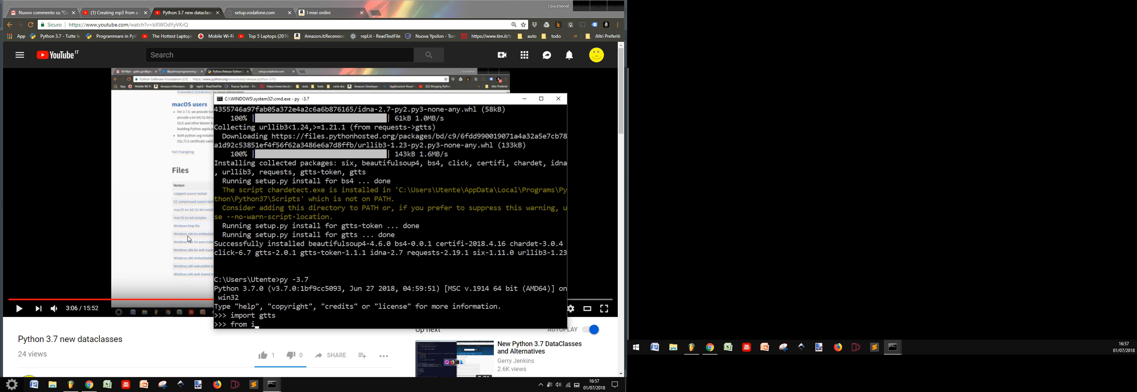
pyautogui.write('gtts')
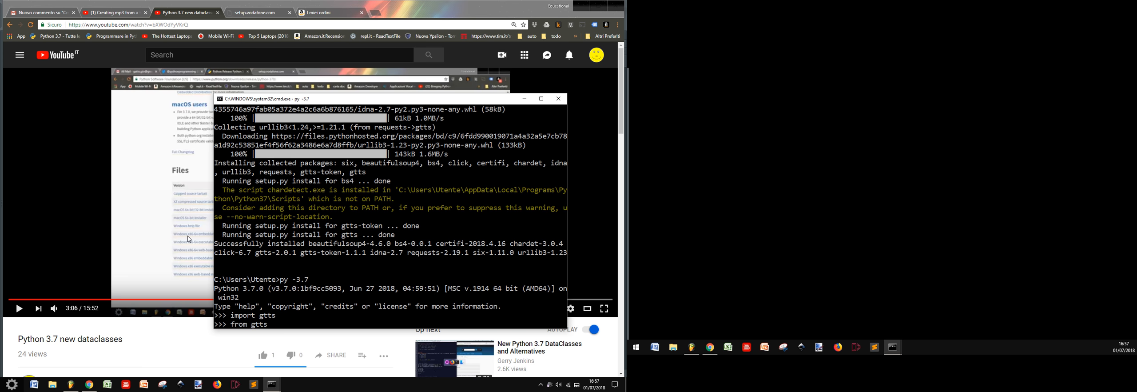
pyautogui.write('import gTTS')
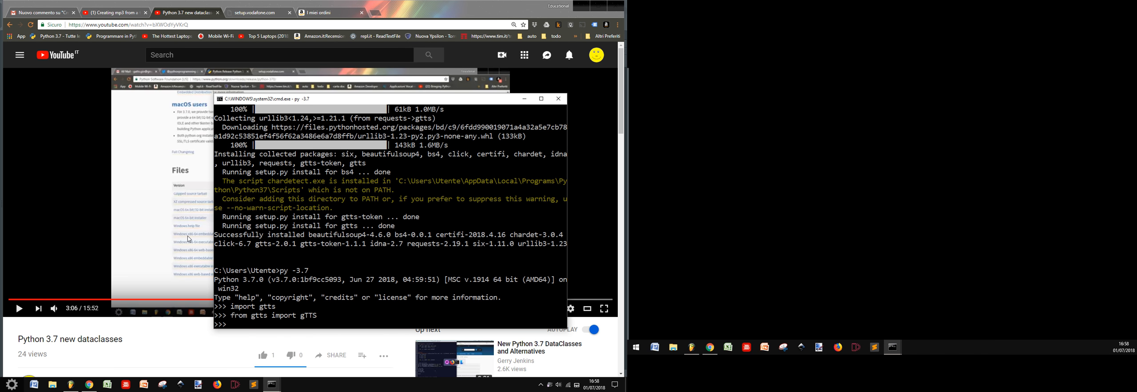
# Step: Create speak = gTTS("Hello everybody","en") as an English speech object
pyautogui.write('speak =')
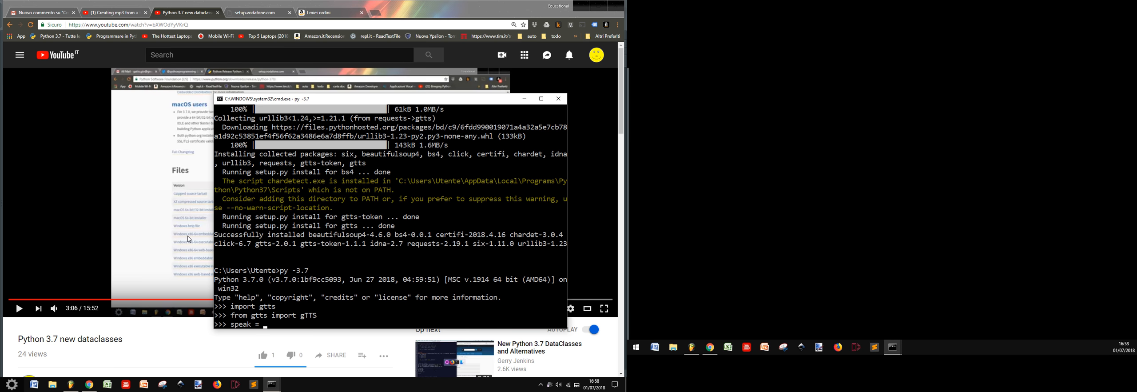
pyautogui.write('gTTS')
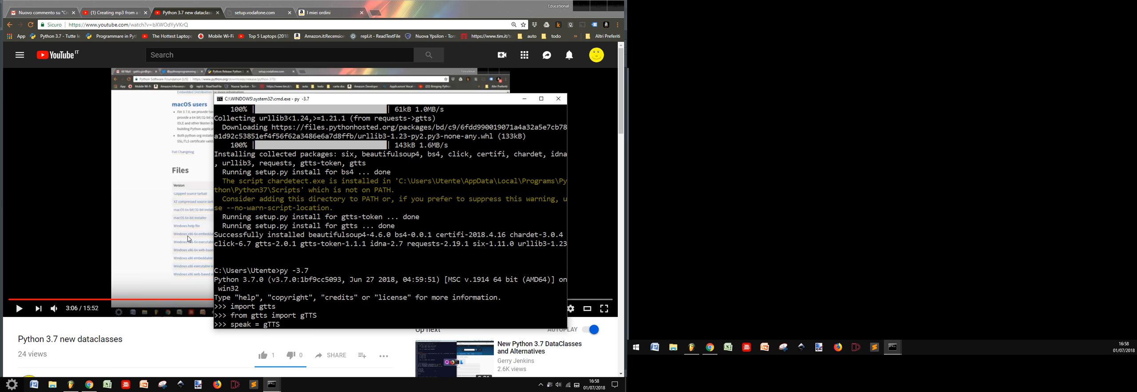
pyautogui.write('(')
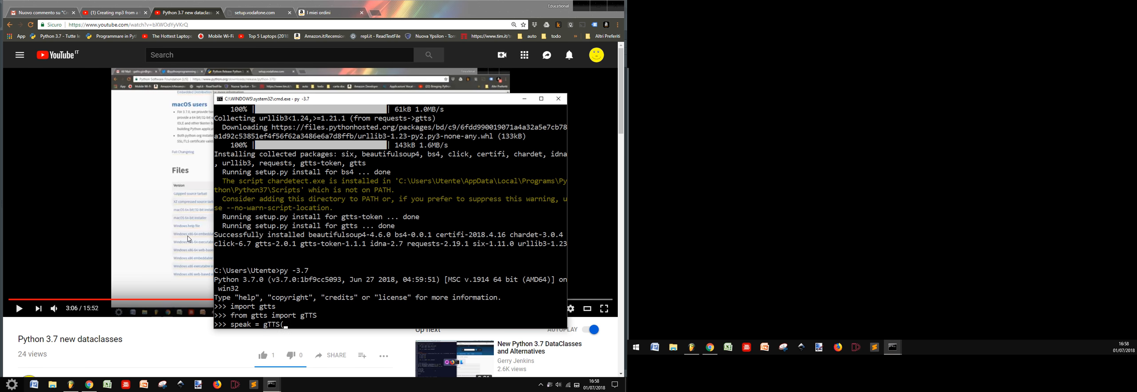
pyautogui.write('"Hello everybody')
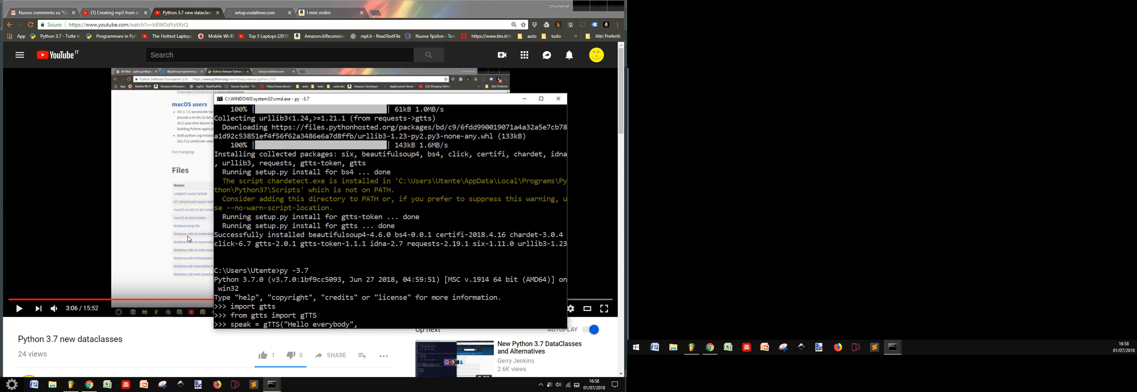
pyautogui.write(',"en"')
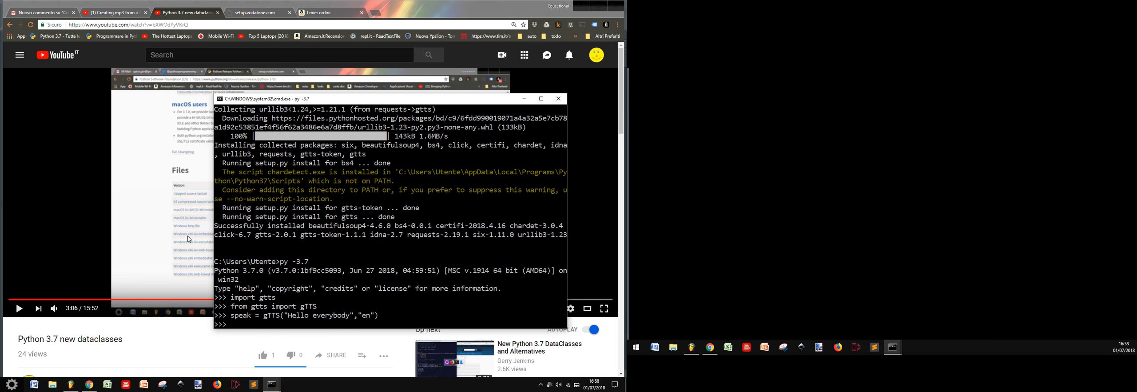
# Step: Run speak.save("hello.mp3") to write the audio file
pyautogui.write('spe')
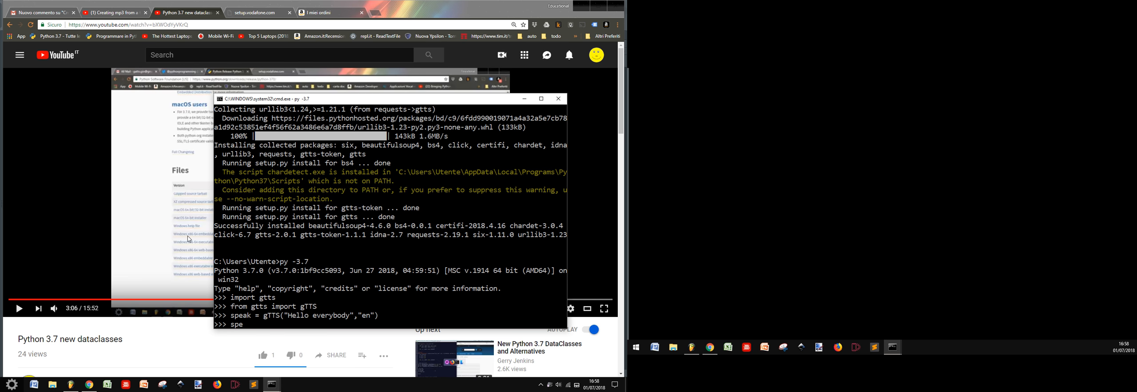
pyautogui.write('a')
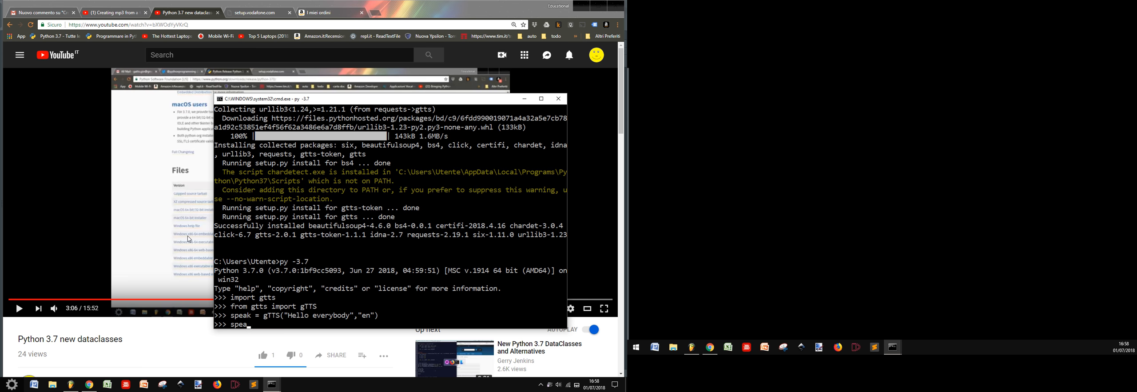
pyautogui.write('k.sav')
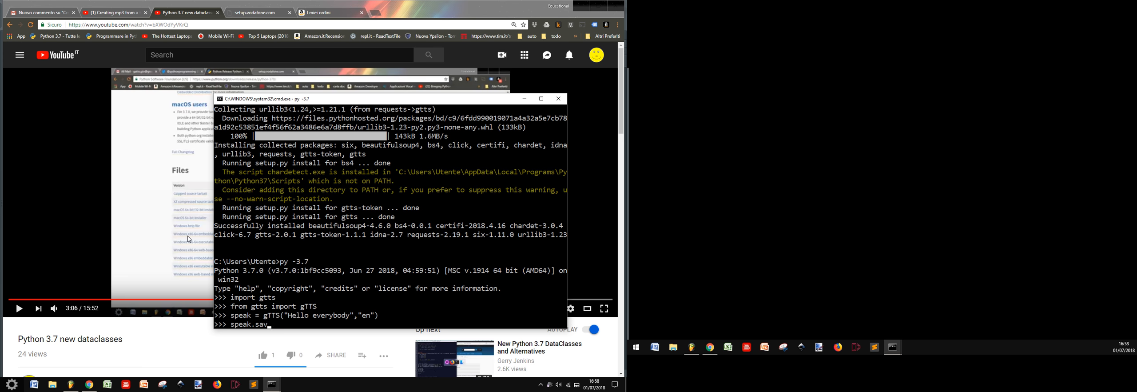
pyautogui.write('e("he')
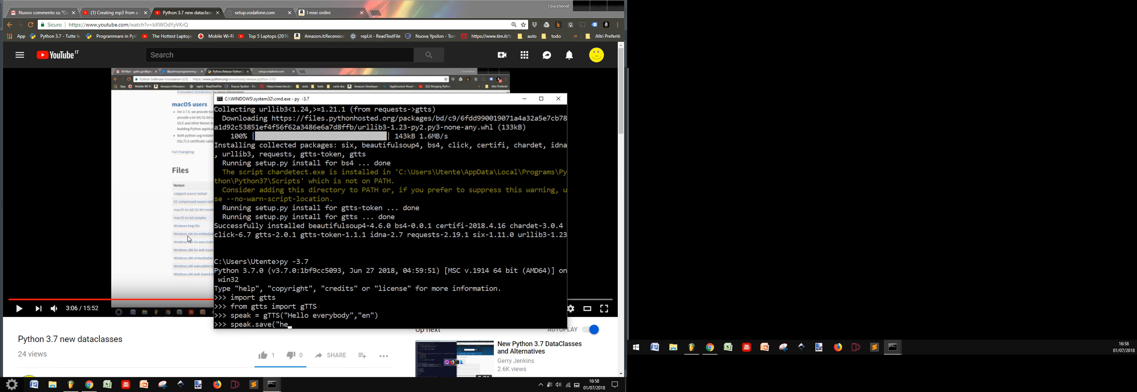
pyautogui.write('llo.mp3"')
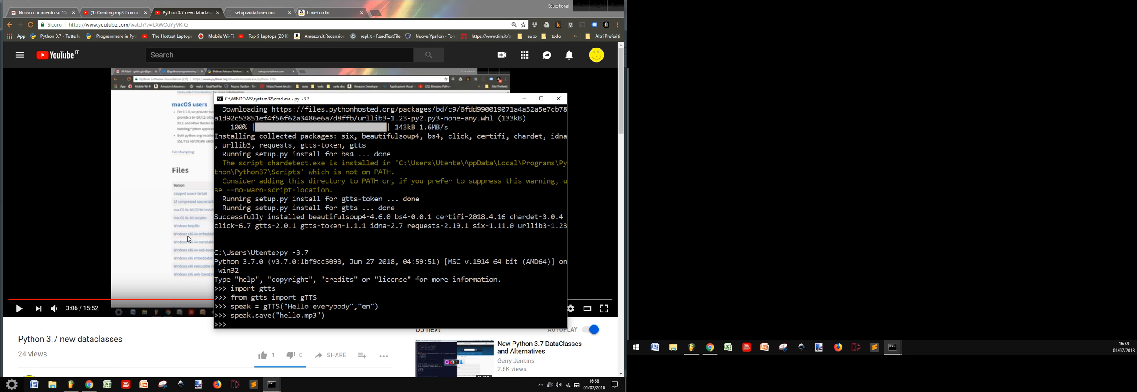
# Step: Import os and run os.system("hello.mp3") after a misspelled 'so' attempt, opening the track in foobar2000
pyautogui.write('import')
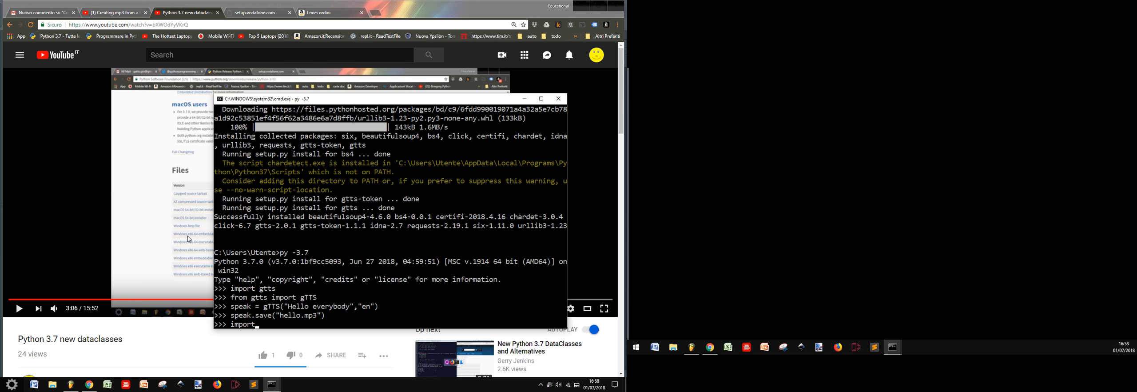
pyautogui.write('os')
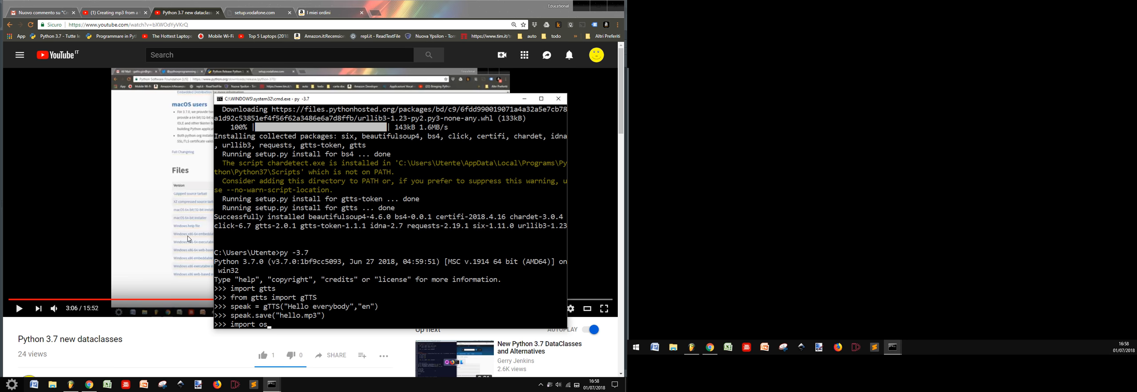
pyautogui.write('so')
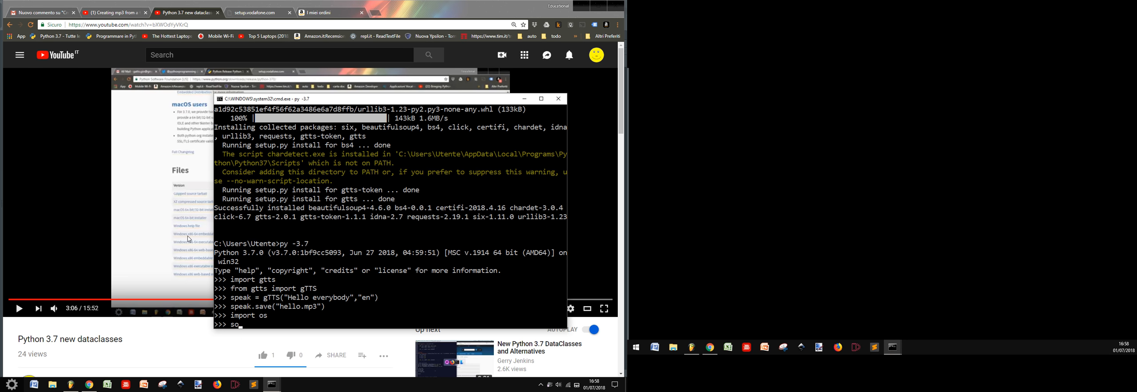
pyautogui.write('.system(')
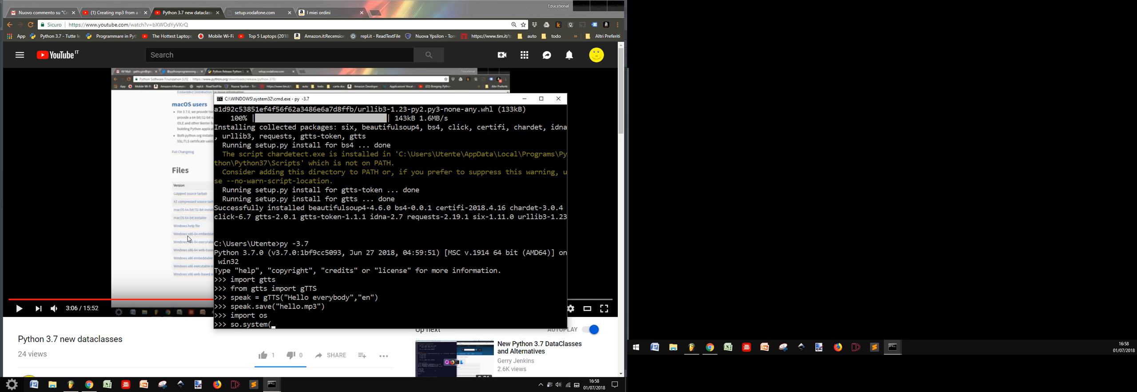
pyautogui.write('"hell"')
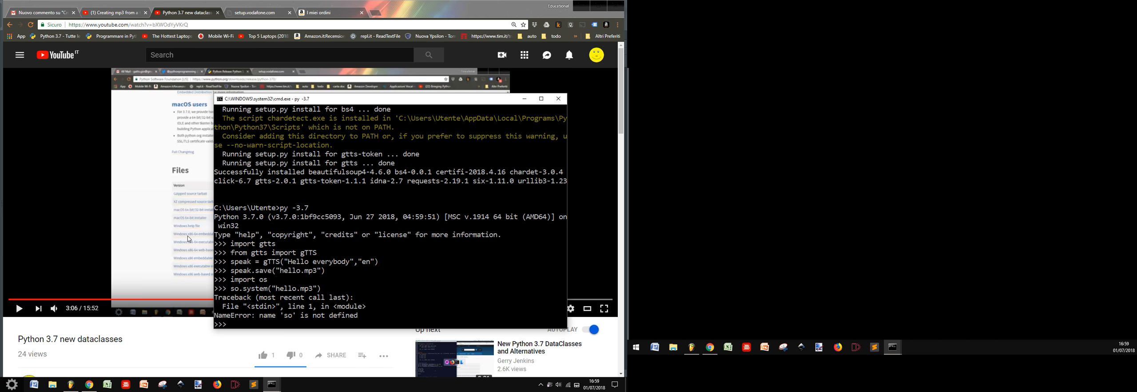
pyautogui.write('so.system("hello.mp3")')
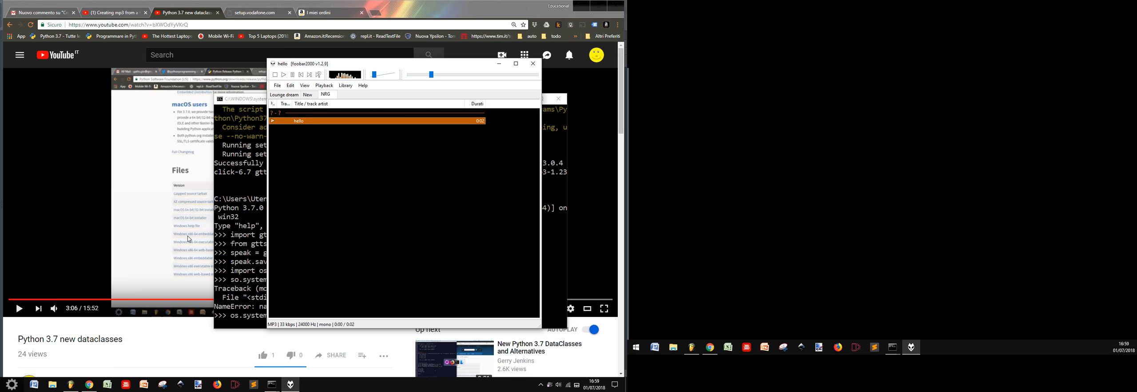
# Step: Stop the hello clip in foobar2000, replay it once, then stop it again
pyautogui.click(292, 75)
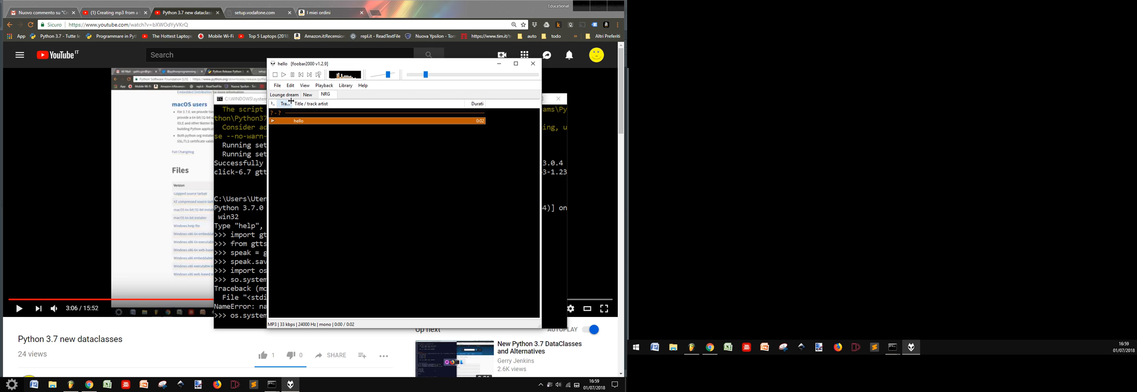
pyautogui.click(274, 74)
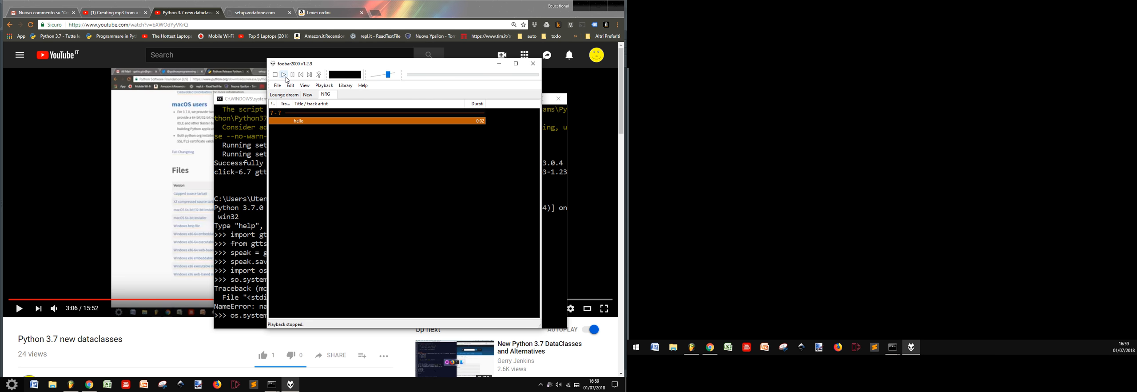
pyautogui.click(284, 75)
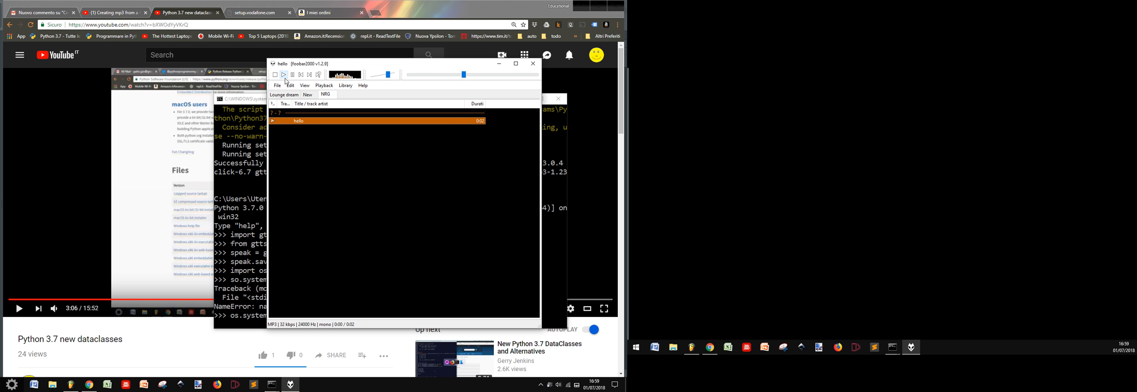
pyautogui.click(276, 75)
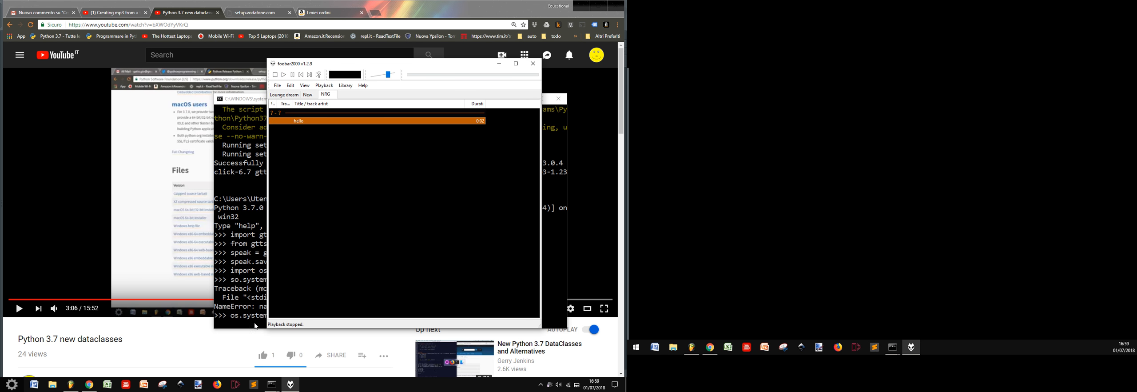